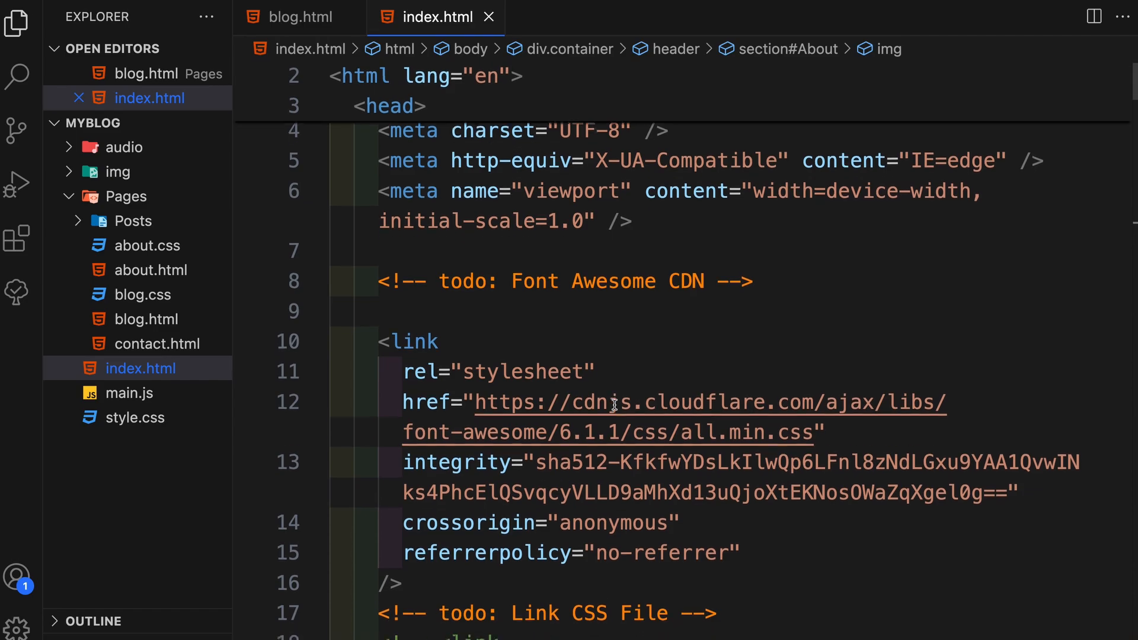
- Scroll the Lucidchart board down to the HTML, CSS and JavaScript logos
scroll(down, 3)
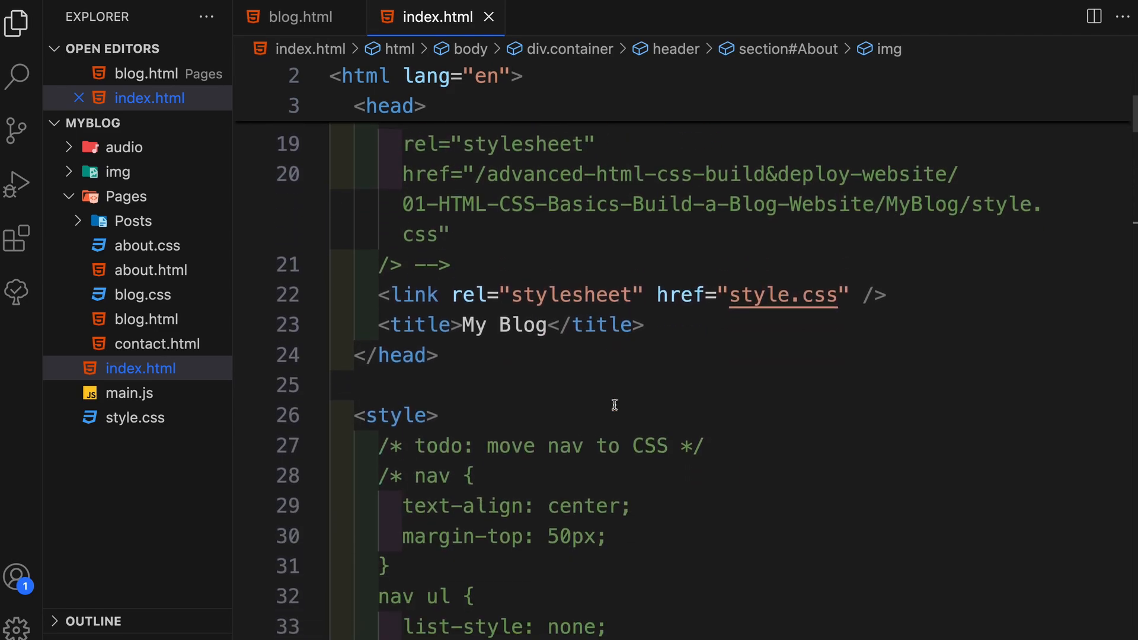
scroll(down, 3)
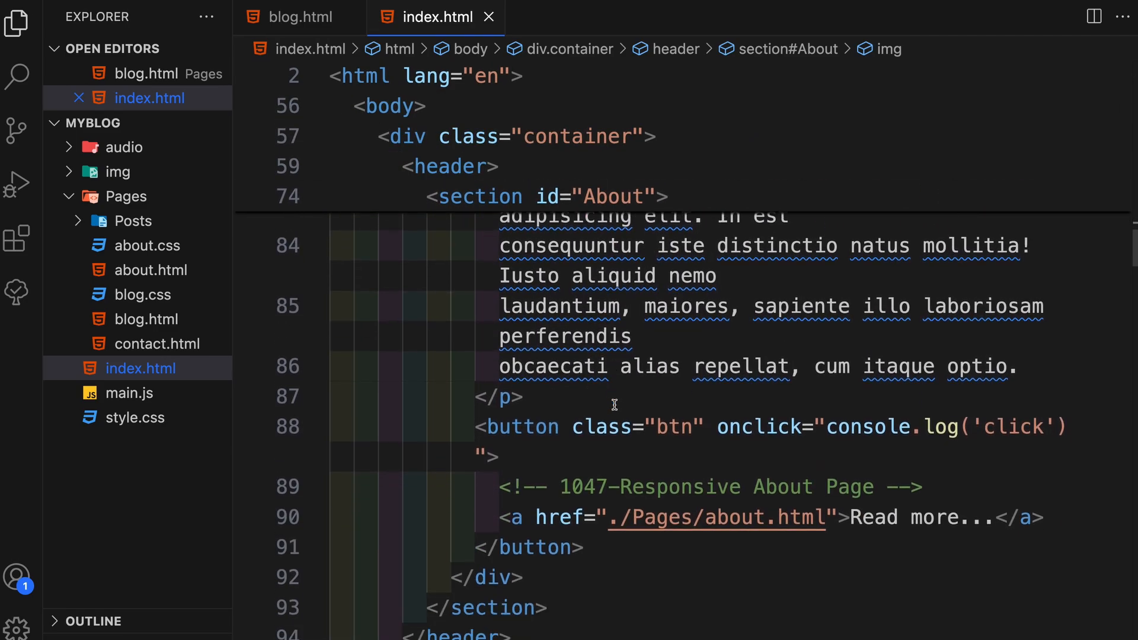
scroll(down, 3)
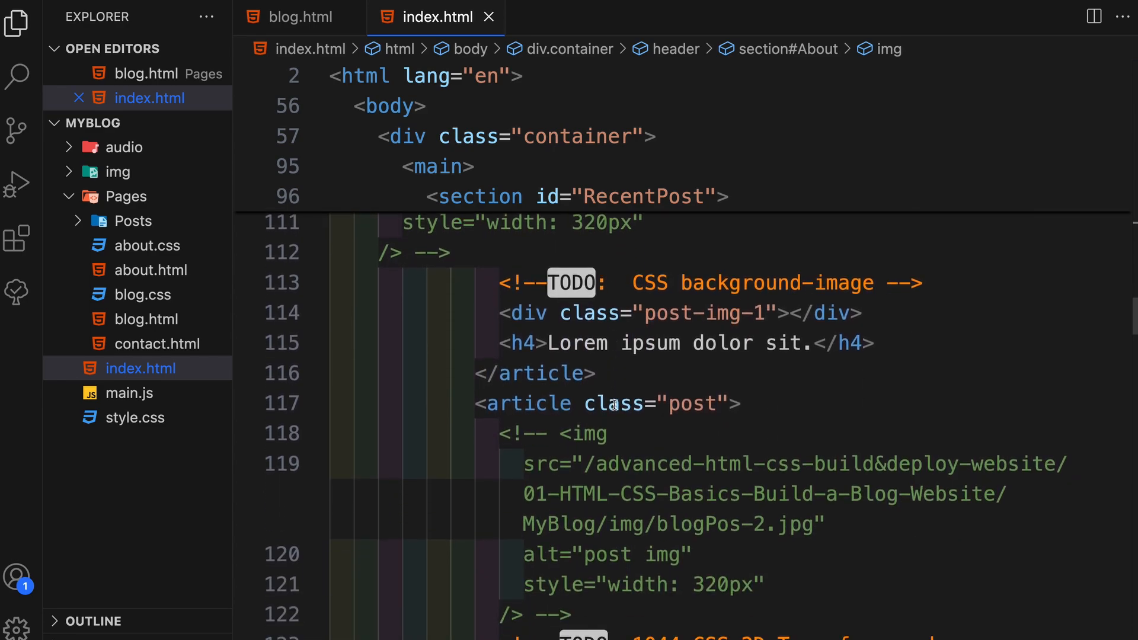
scroll(down, 3)
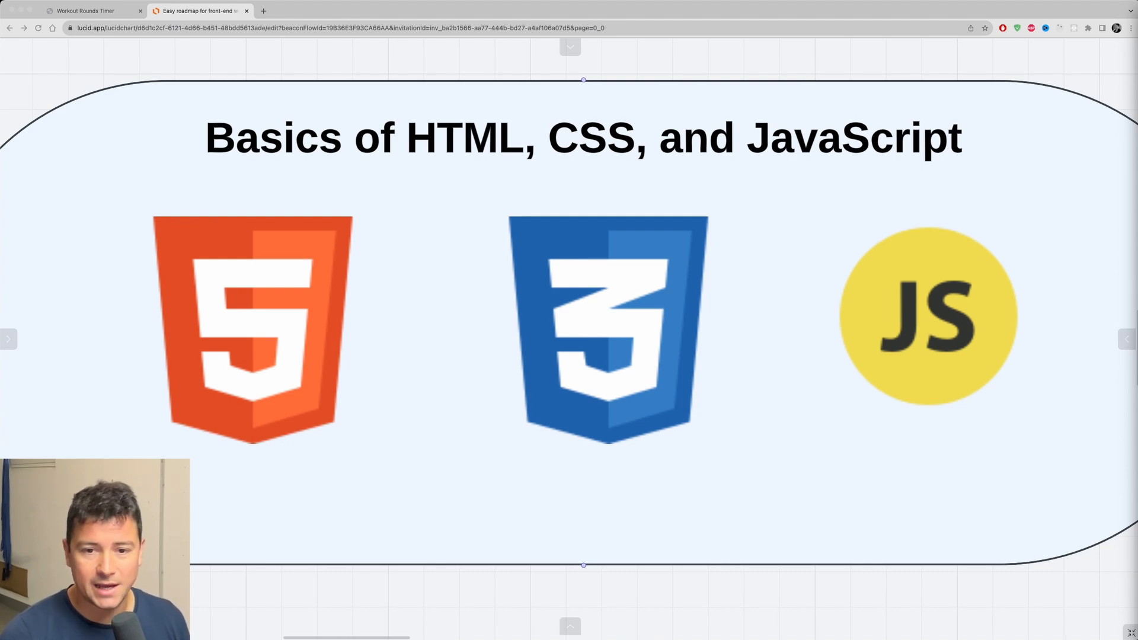
mouse_move(399, 259)
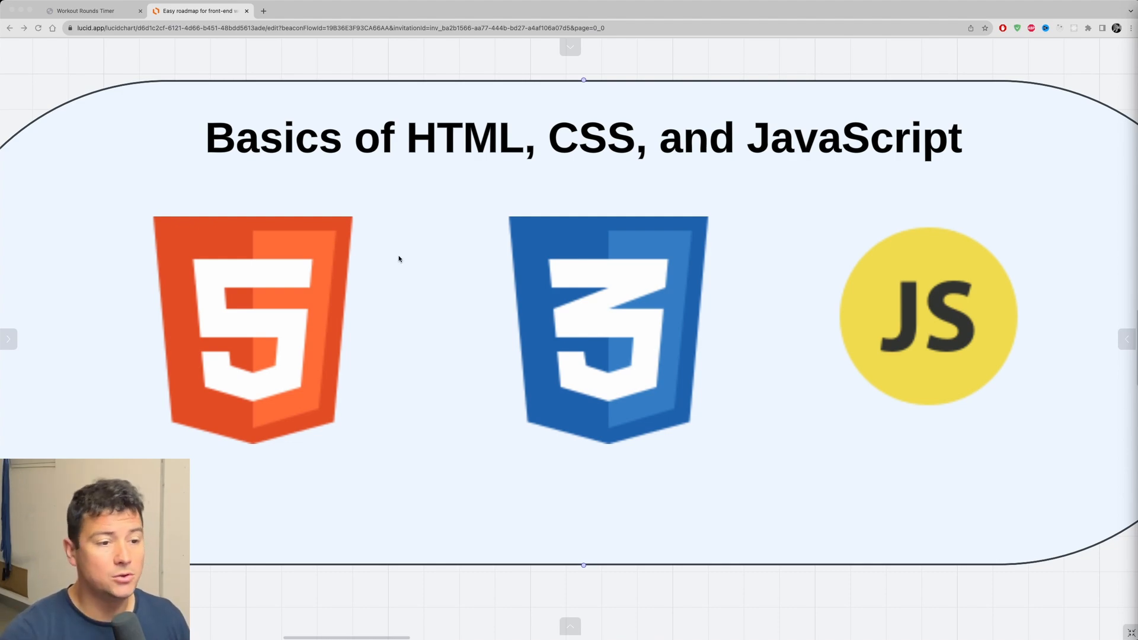
mouse_move(709, 312)
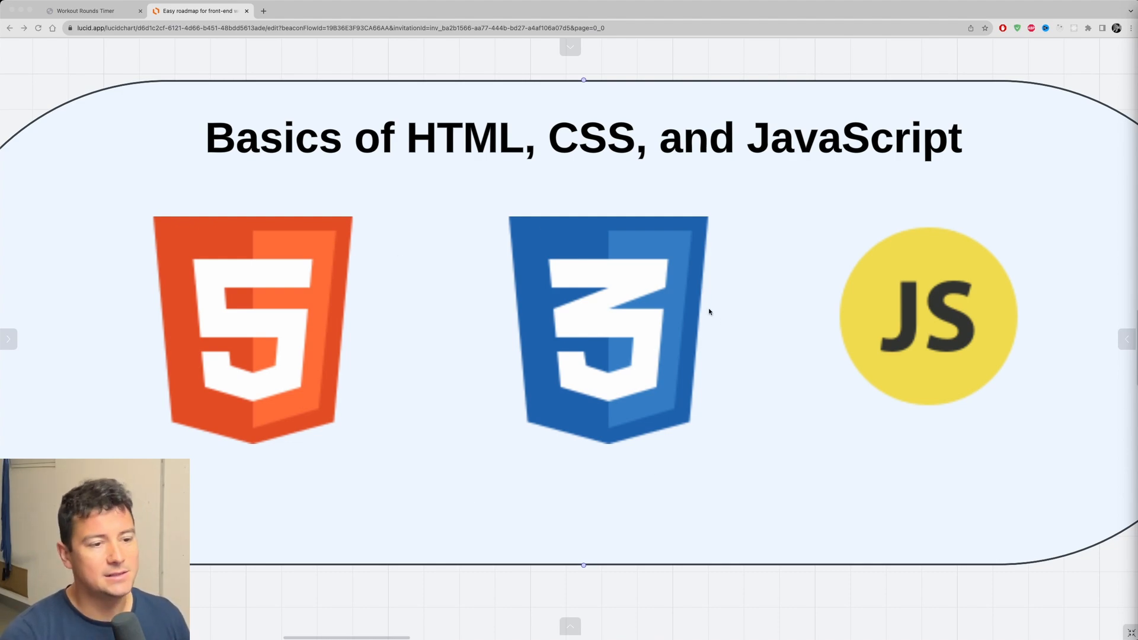
mouse_move(751, 293)
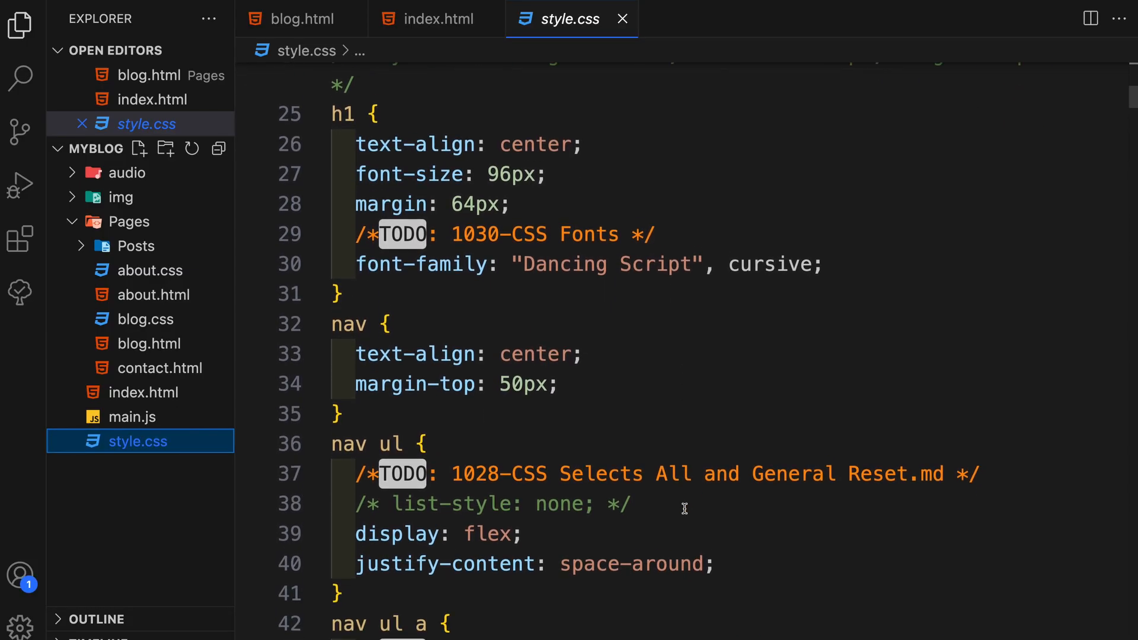
- Scroll through style.css to review the heading and navigation rules
scroll(down, 3)
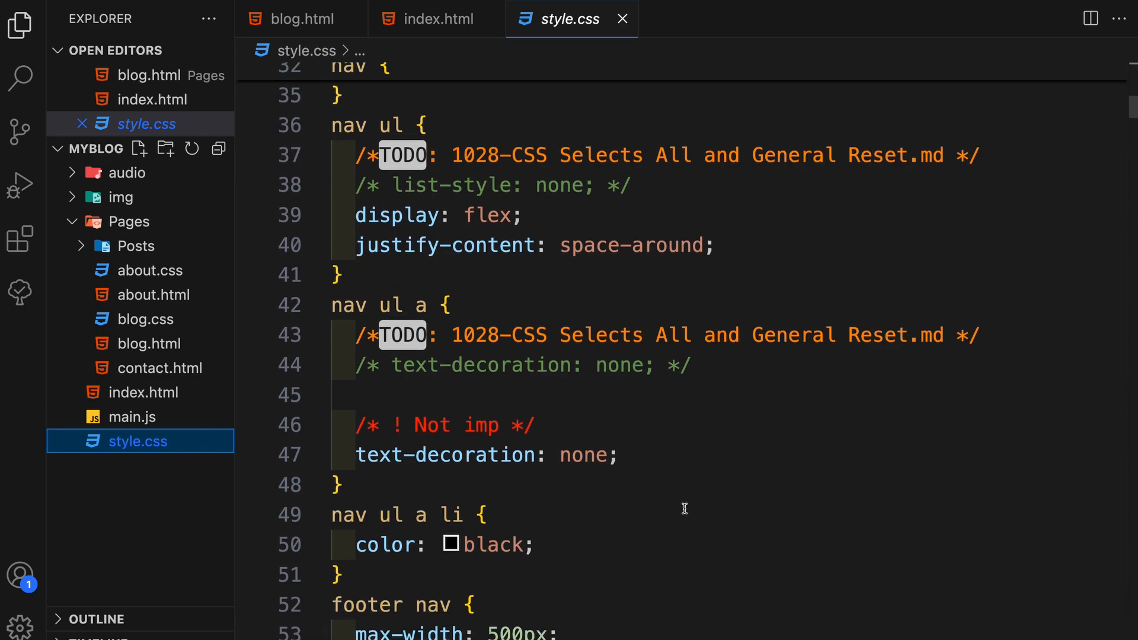
scroll(down, 3)
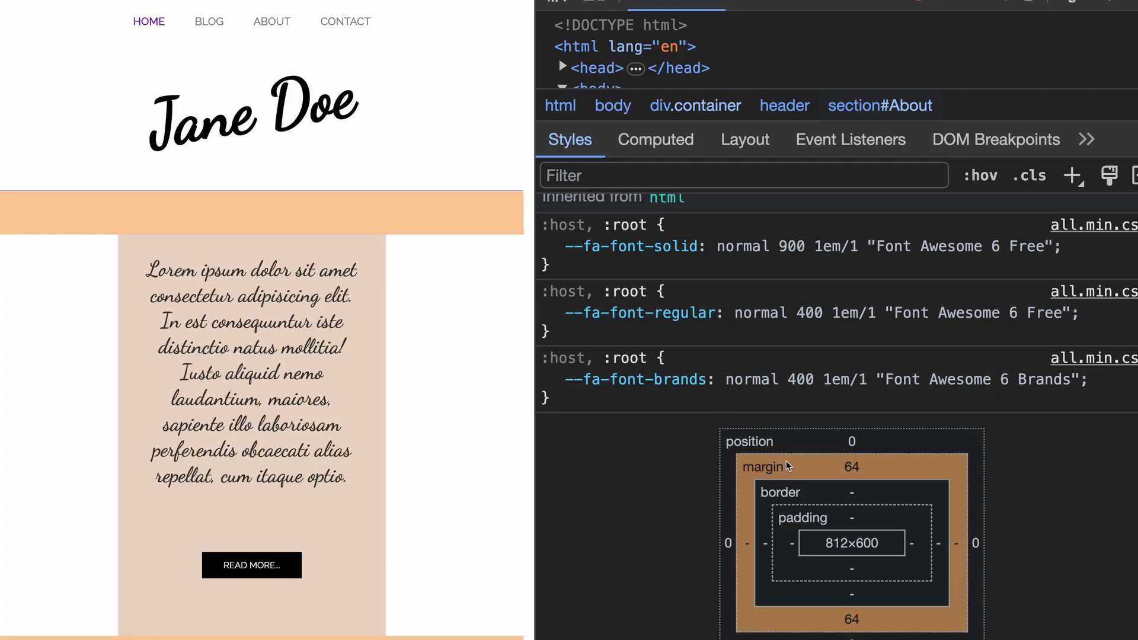
mouse_move(803, 518)
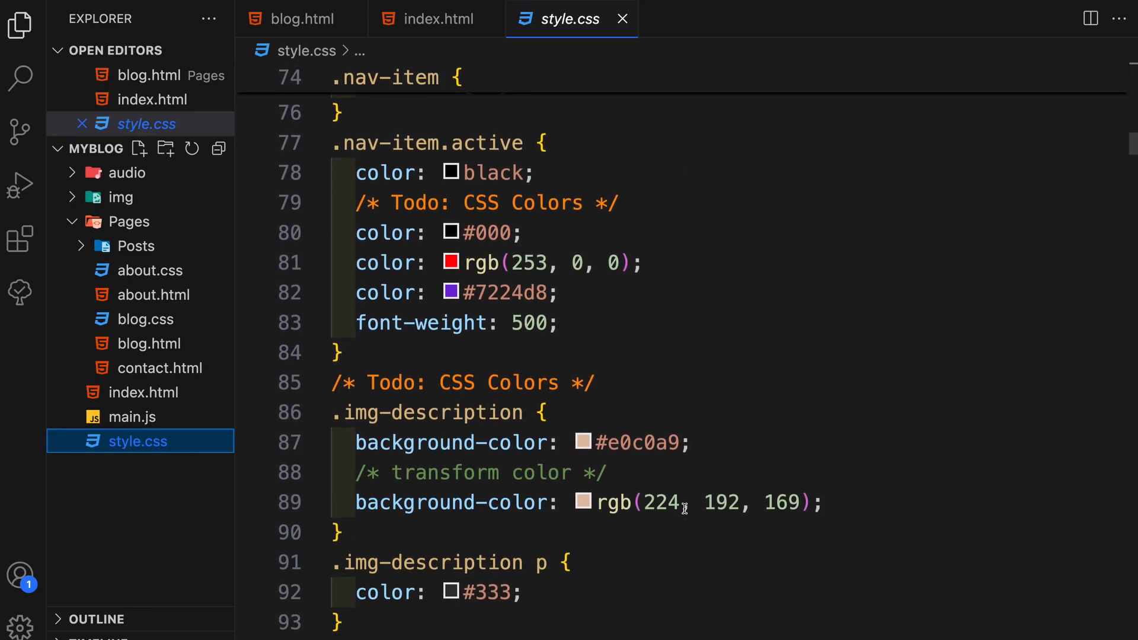
scroll(down, 3)
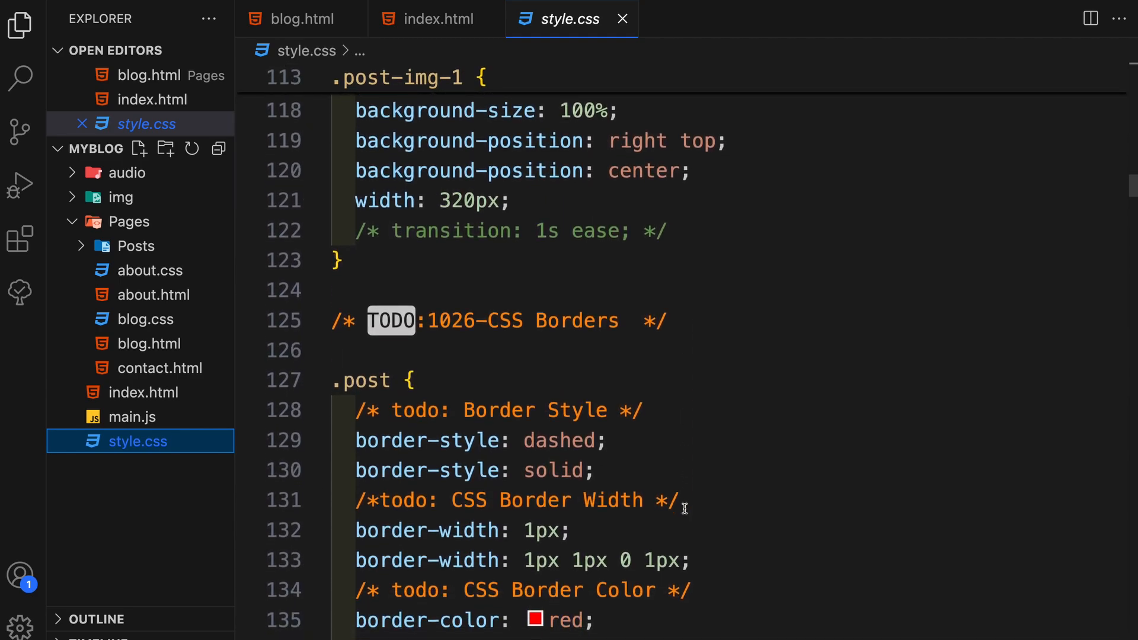
scroll(down, 3)
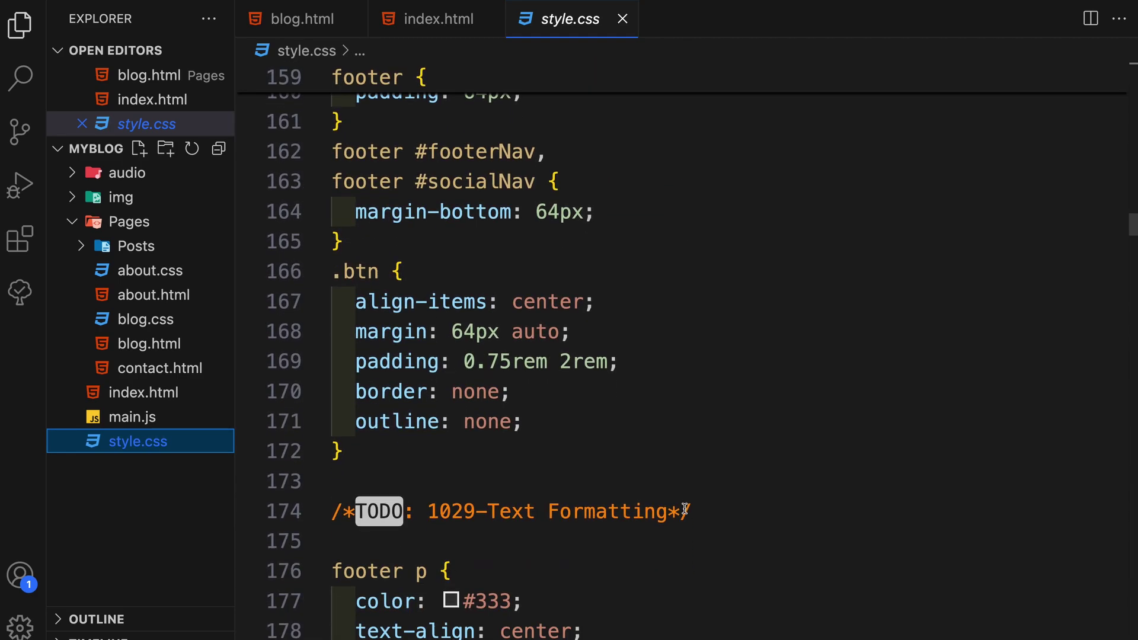
scroll(down, 3)
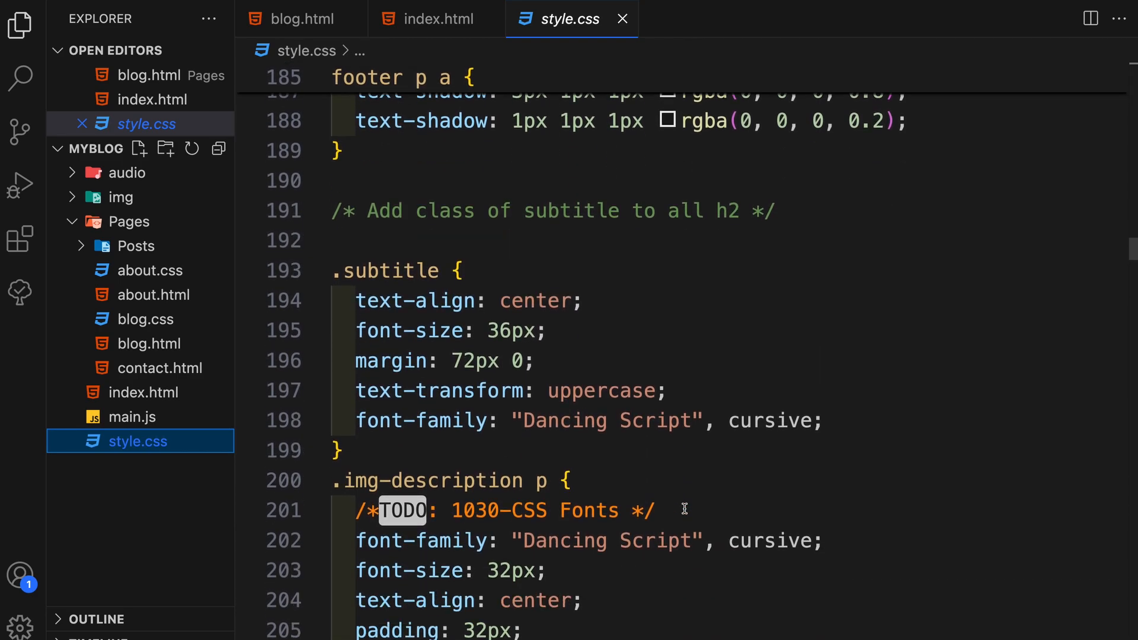
scroll(down, 3)
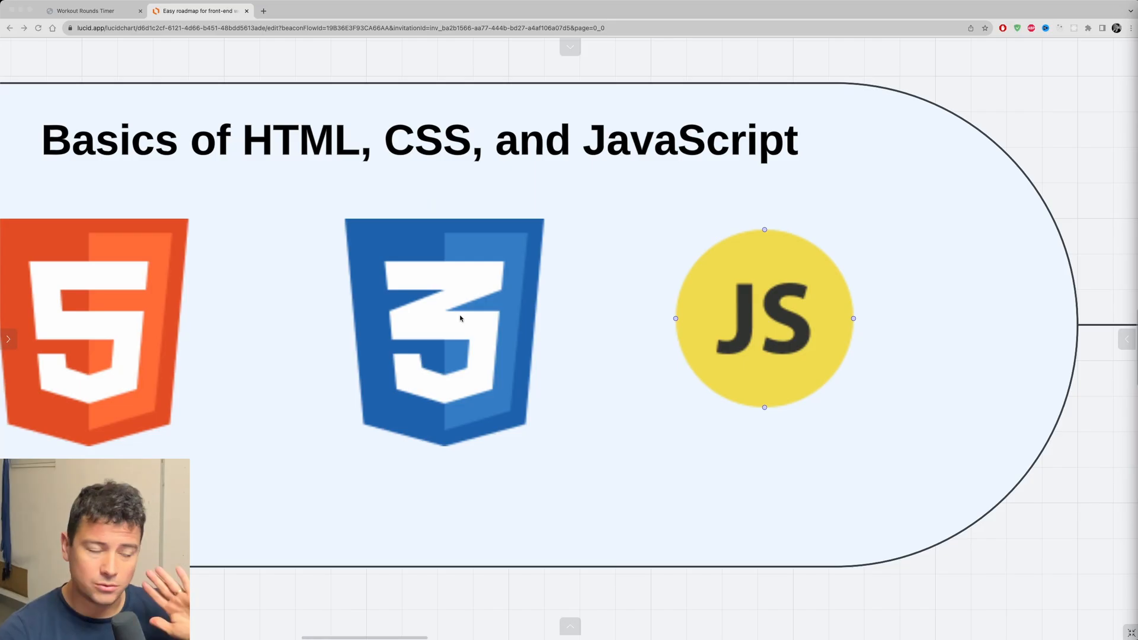
mouse_move(468, 299)
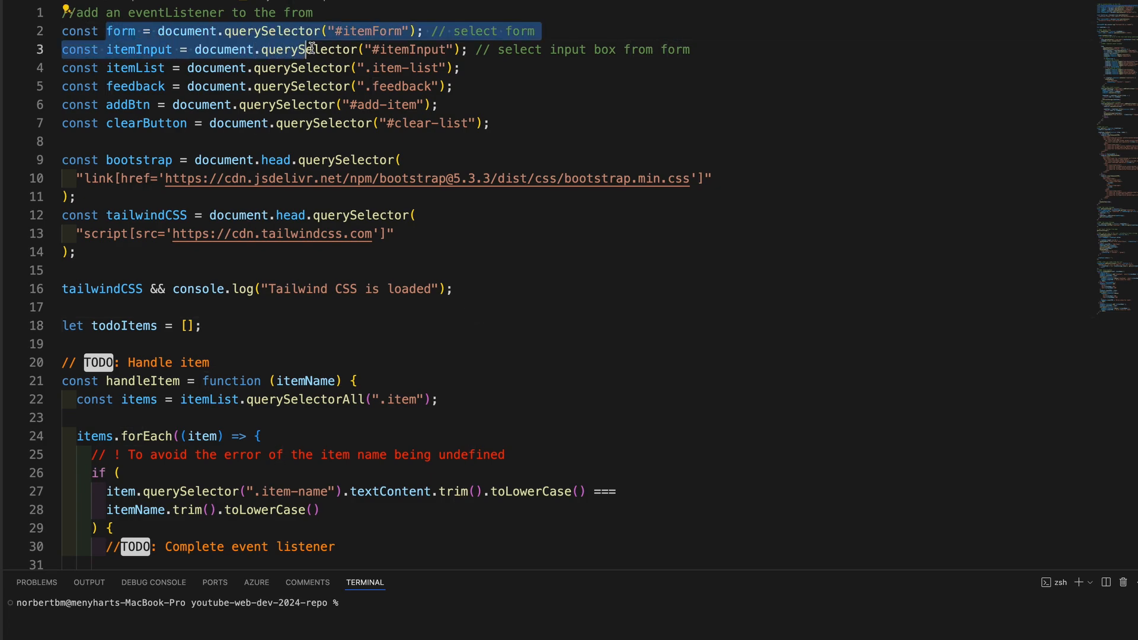
- Scroll to the handleItem function and highlight its function keyword
scroll(down, 3)
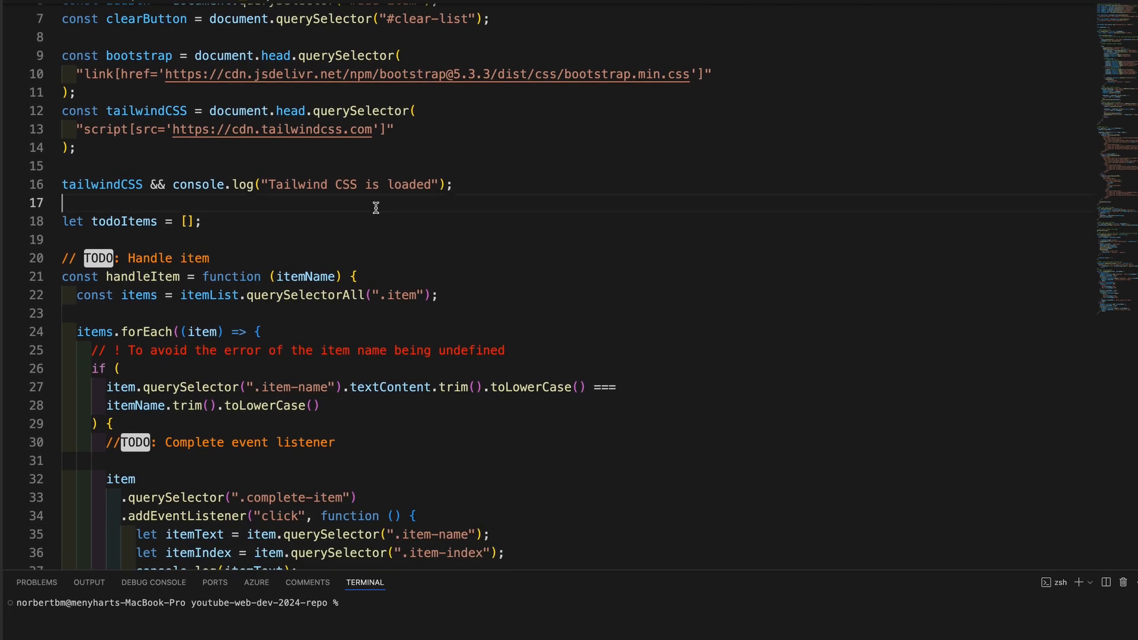
scroll(down, 3)
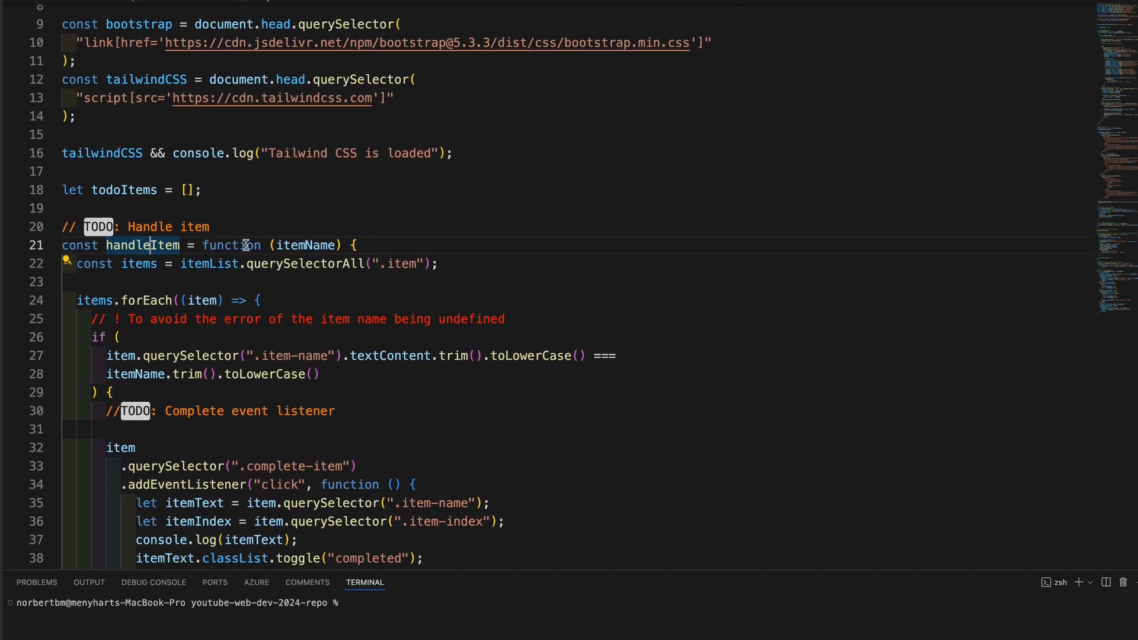
double_click(233, 244)
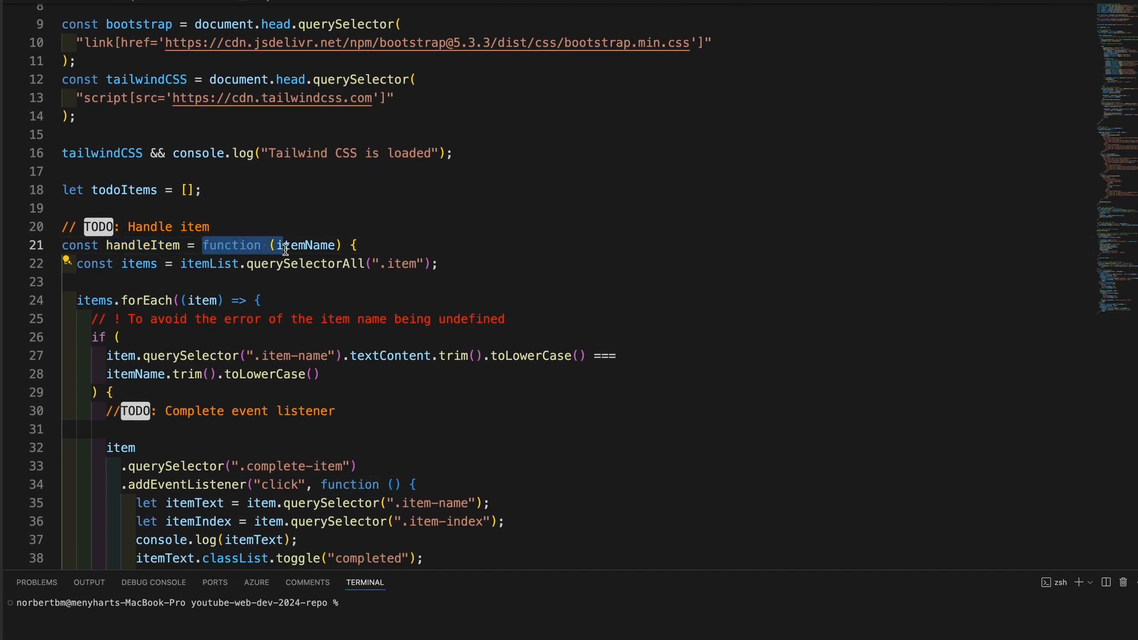
- Scroll to the click listener and highlight the 'click' event name
scroll(down, 3)
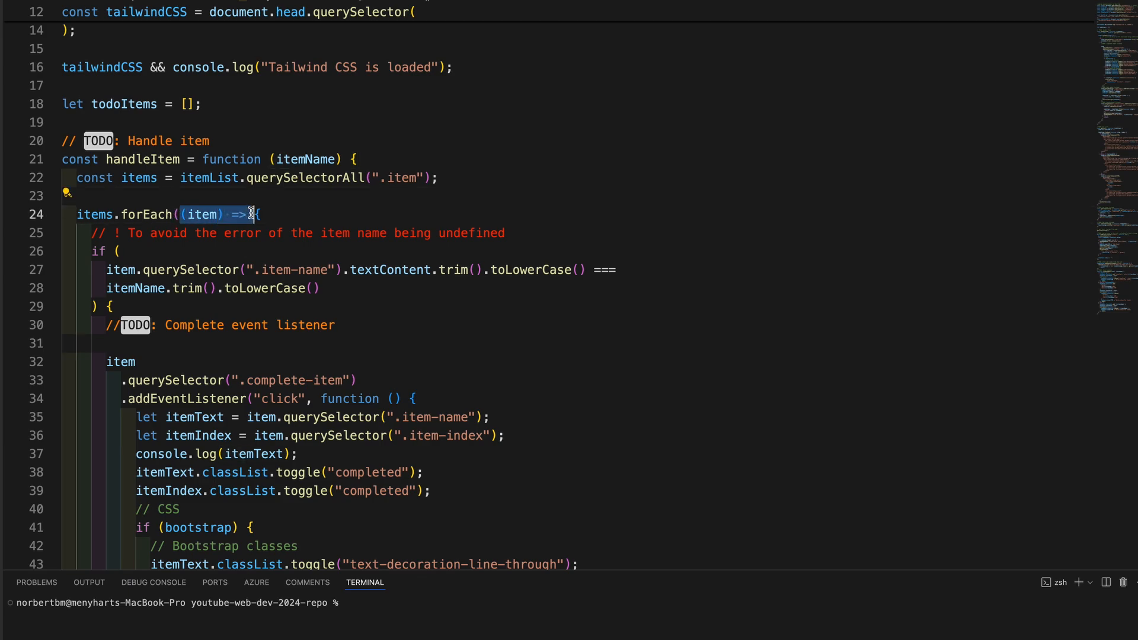
scroll(down, 3)
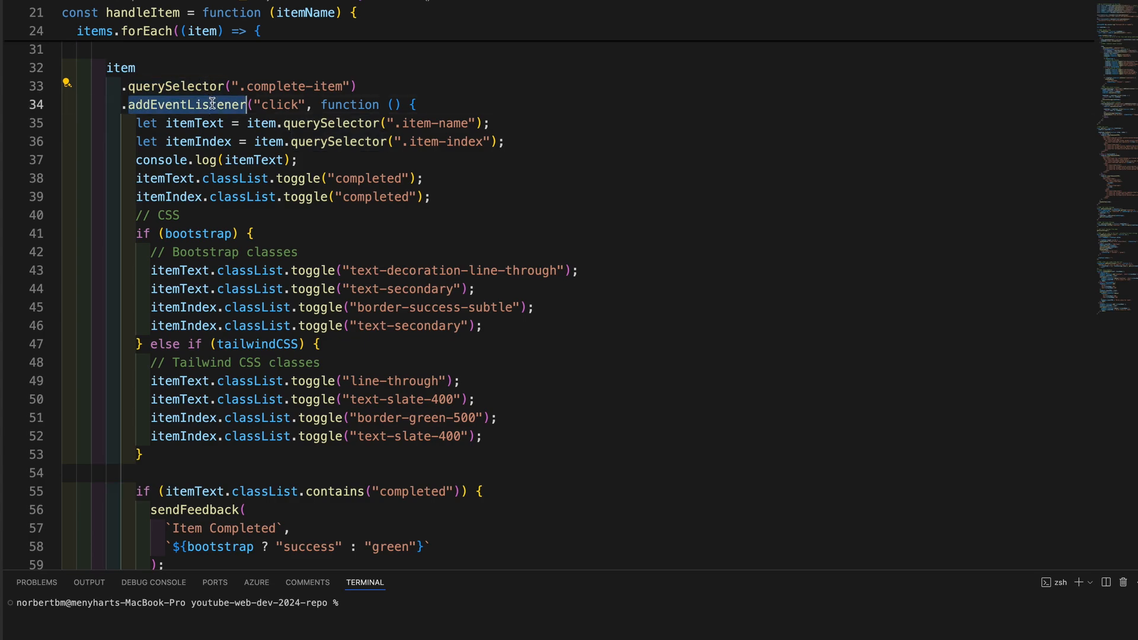
double_click(281, 104)
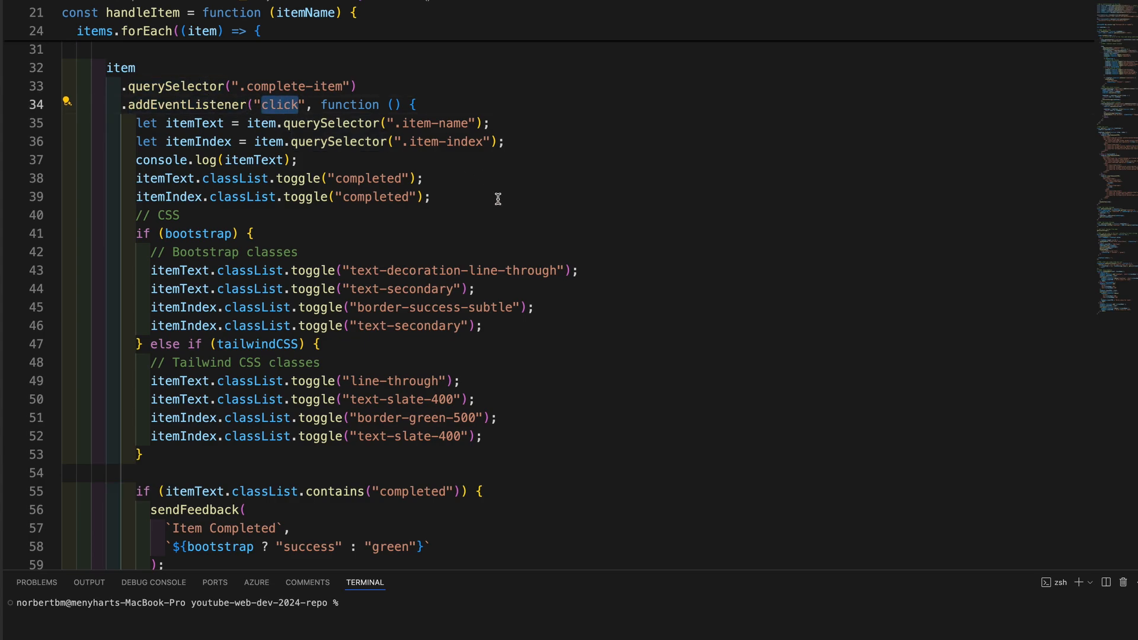